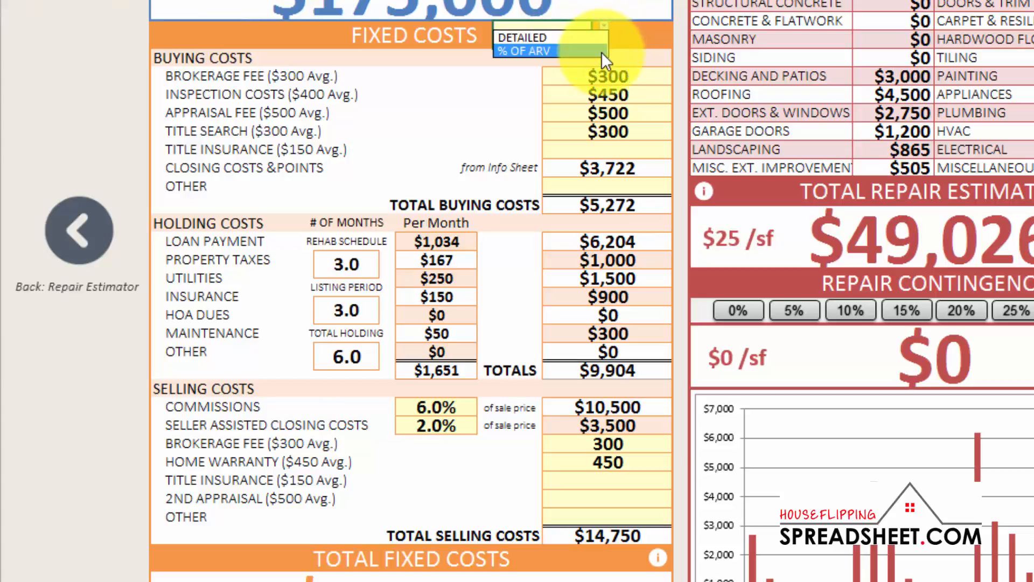
- Switch the Fixed Costs mode to '% OF ARV' so the itemized breakdown is hidden
click(523, 51)
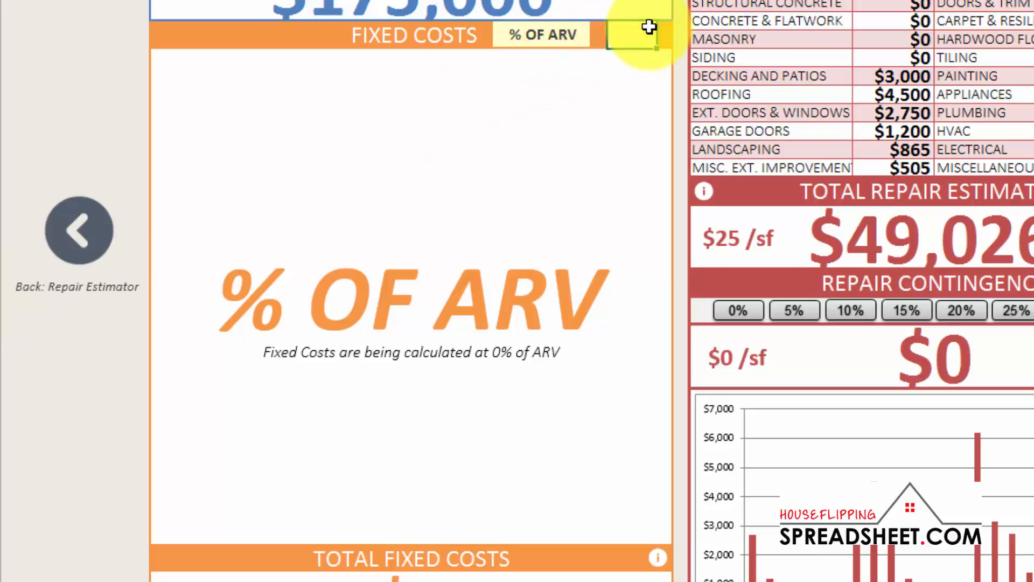
- Set fixed costs to 15% of ARV and bring up the Repair Estimator breakdown sheet
text(15%)
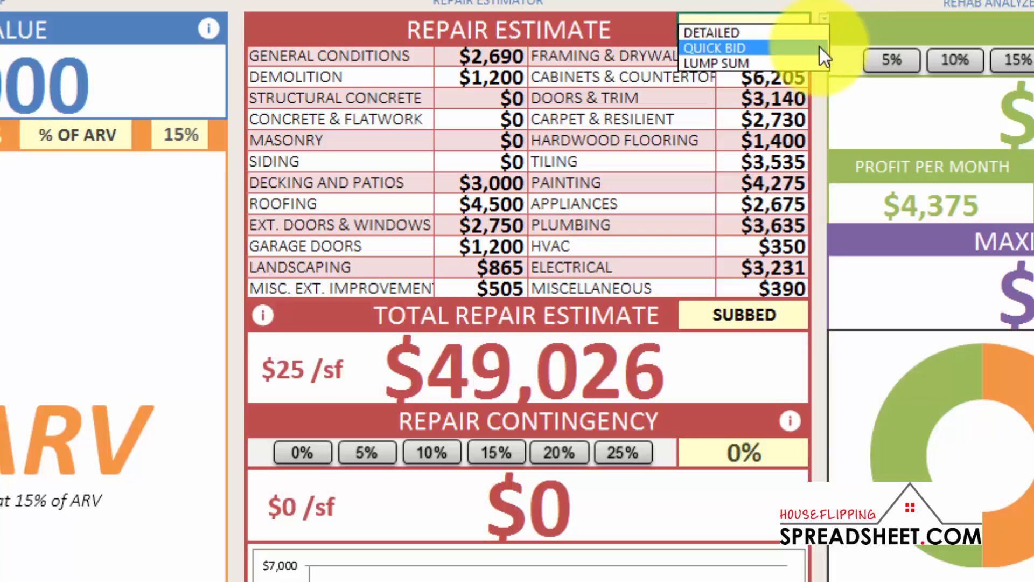
mouse_move(716, 62)
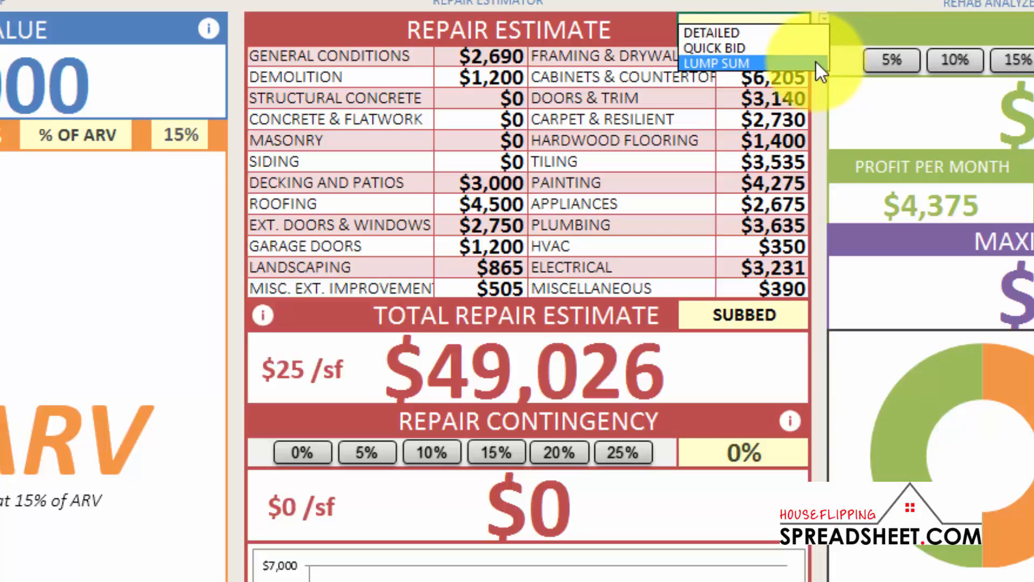
click(711, 33)
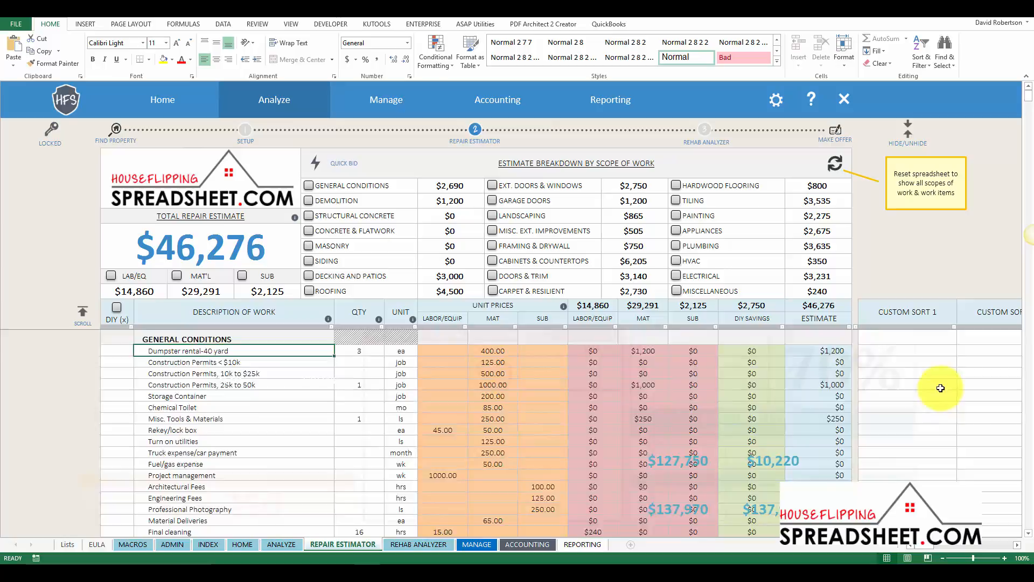
- Review the Repair Estimator line items and return to the Rehab Analyzer dashboard
scroll(down, 3)
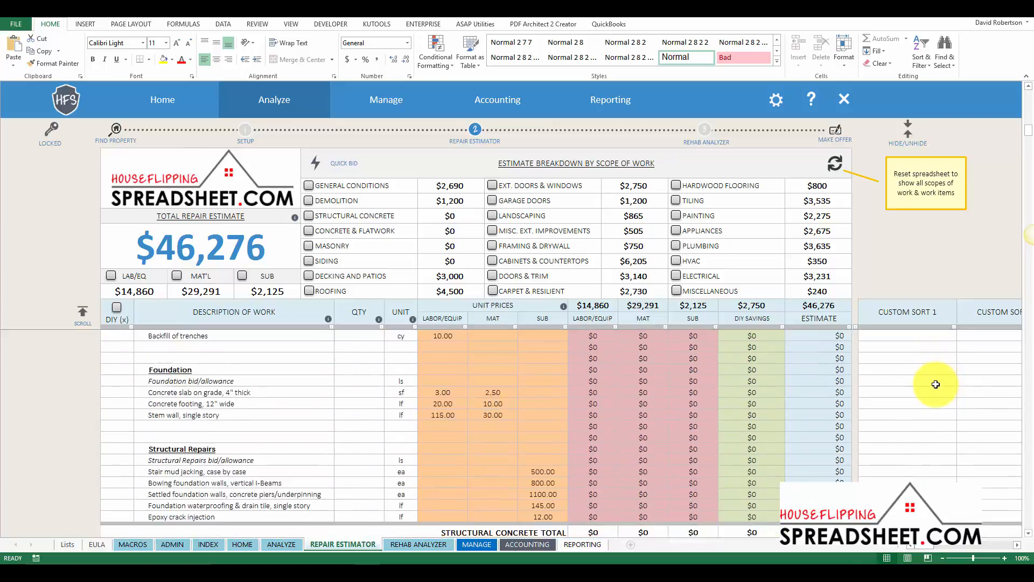
scroll(down, 3)
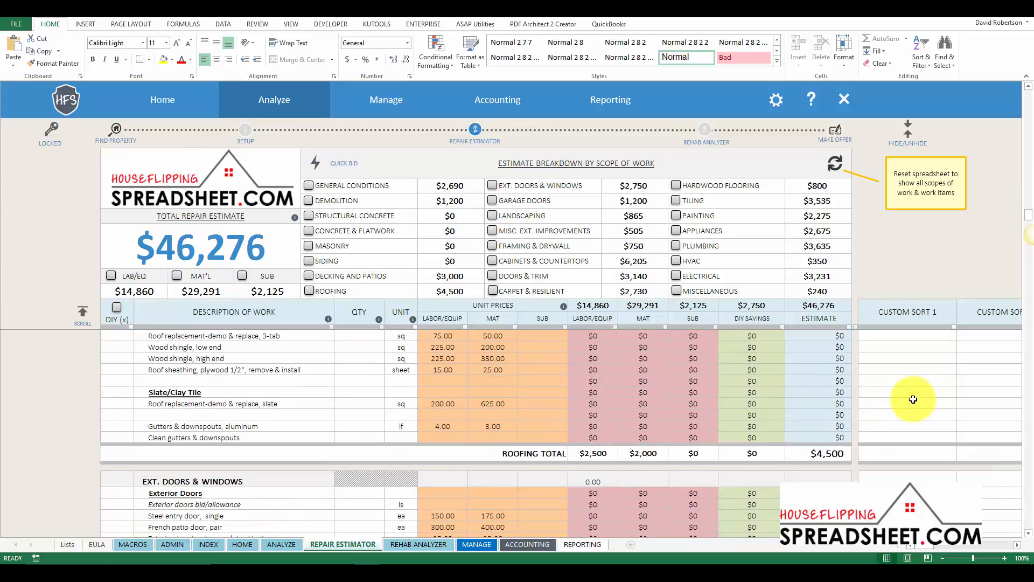
scroll(down, 3)
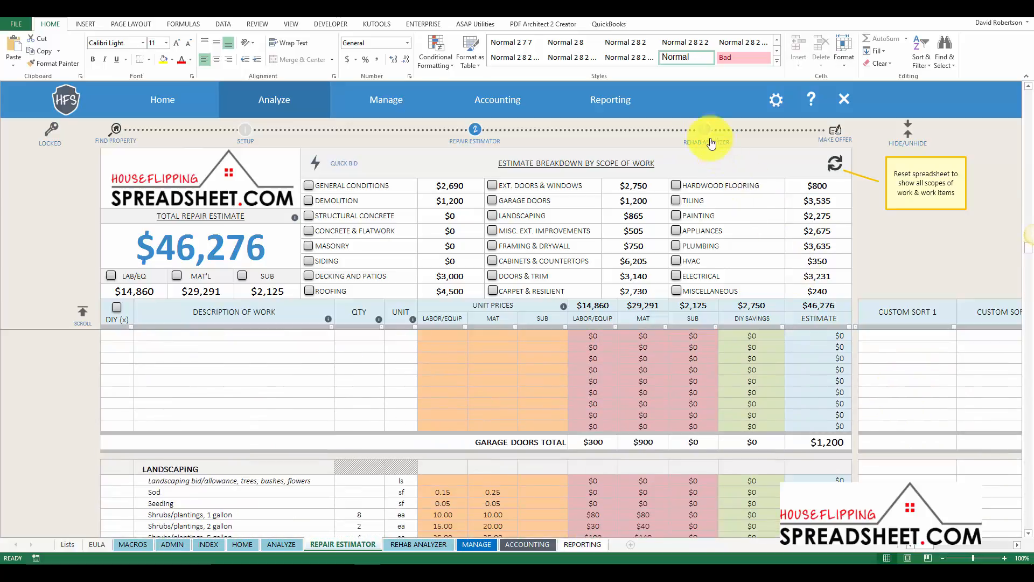
click(709, 129)
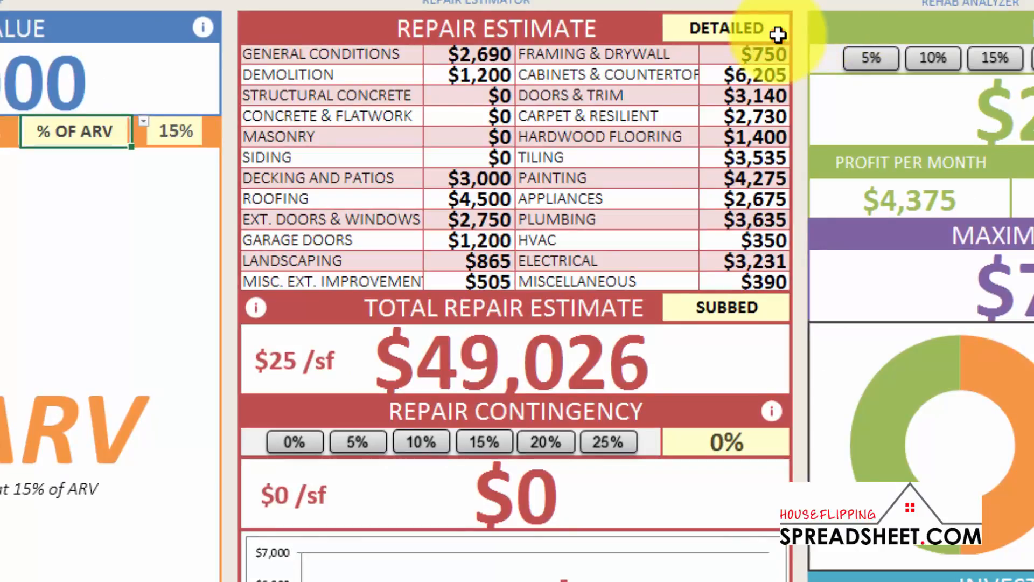
- Revise the repair line amounts and change the repair estimate method to LUMP SUM
click(726, 29)
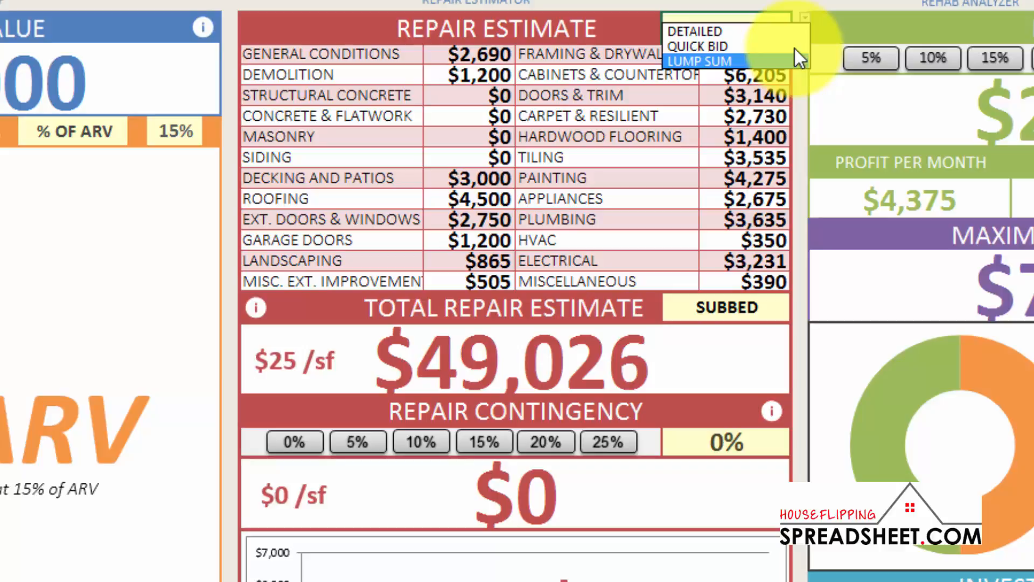
click(697, 45)
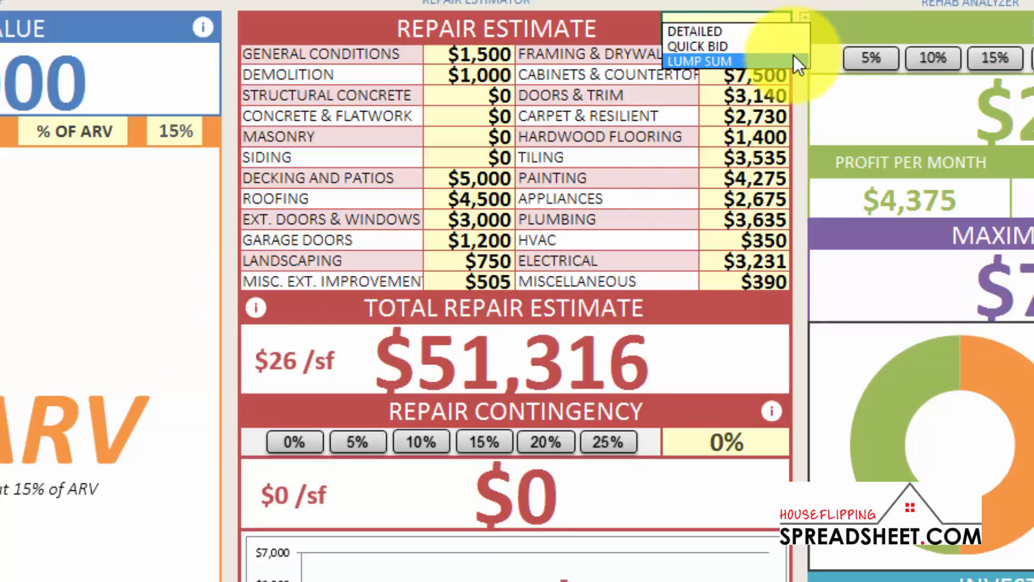
click(700, 61)
text(5)
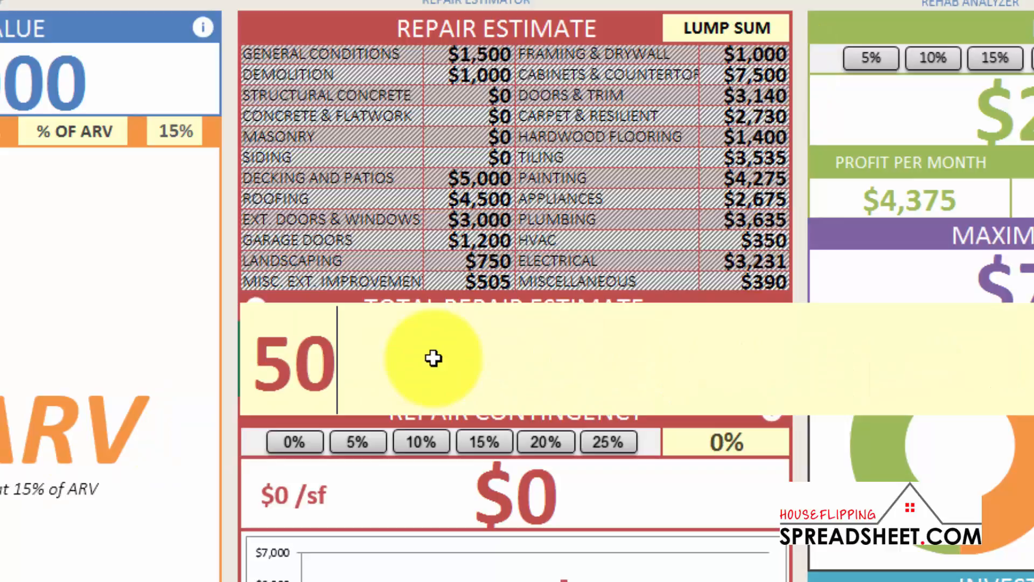
- Enter $50,000 as the lump-sum Total Repair Estimate
text(000)
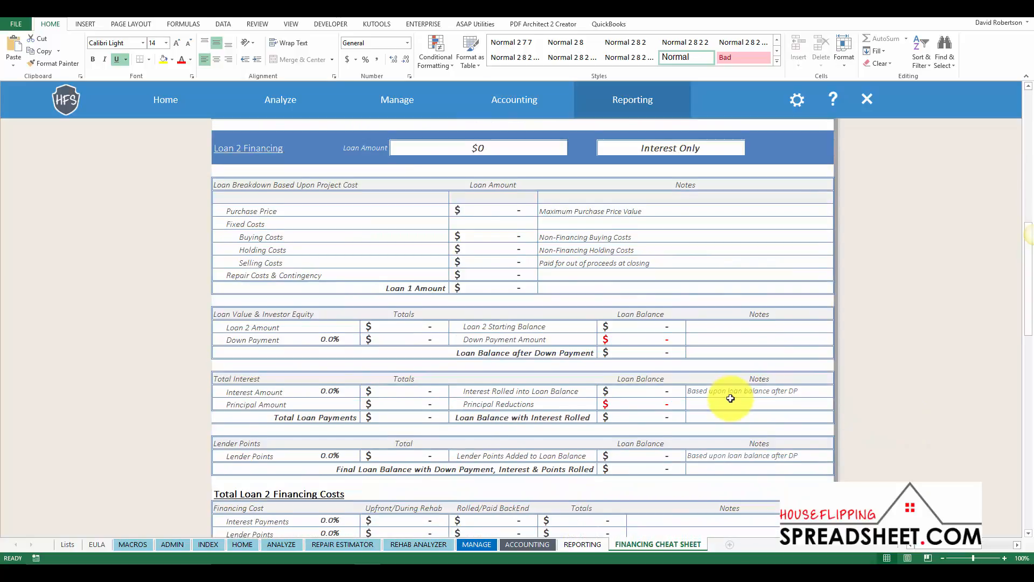
- Scroll down the Financing Cheat Sheet to review the project financing totals
scroll(down, 3)
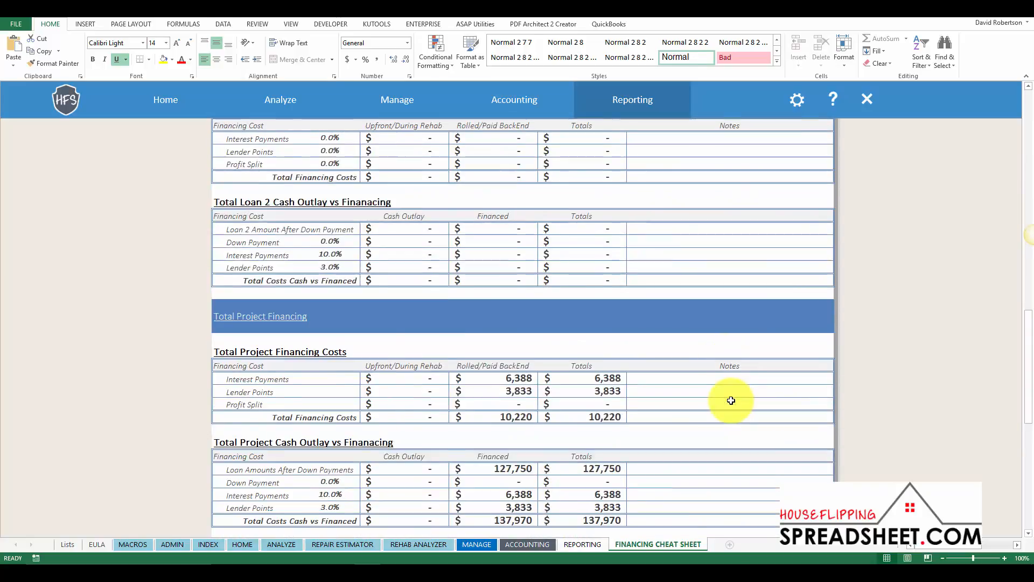
scroll(down, 3)
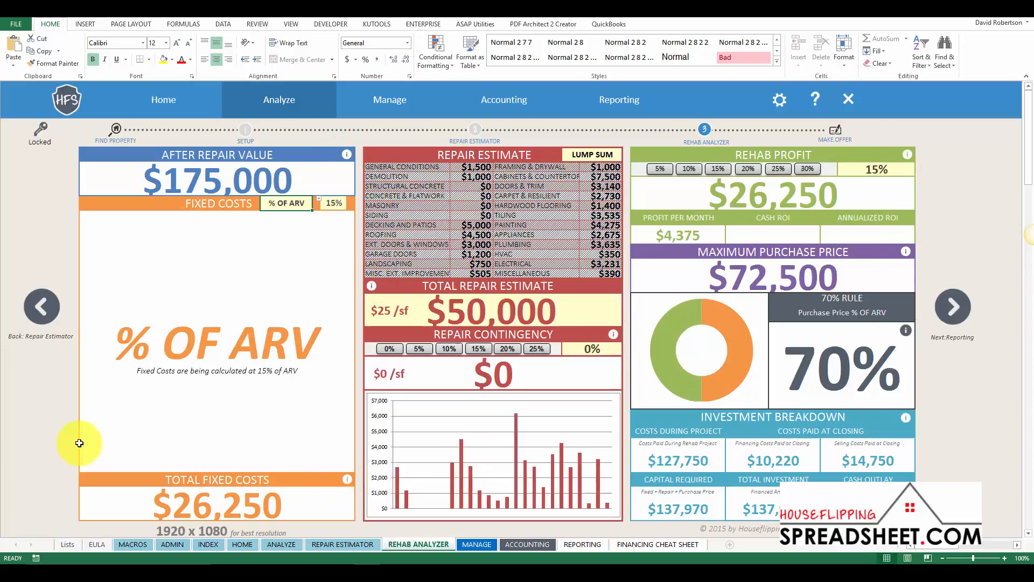
click(905, 251)
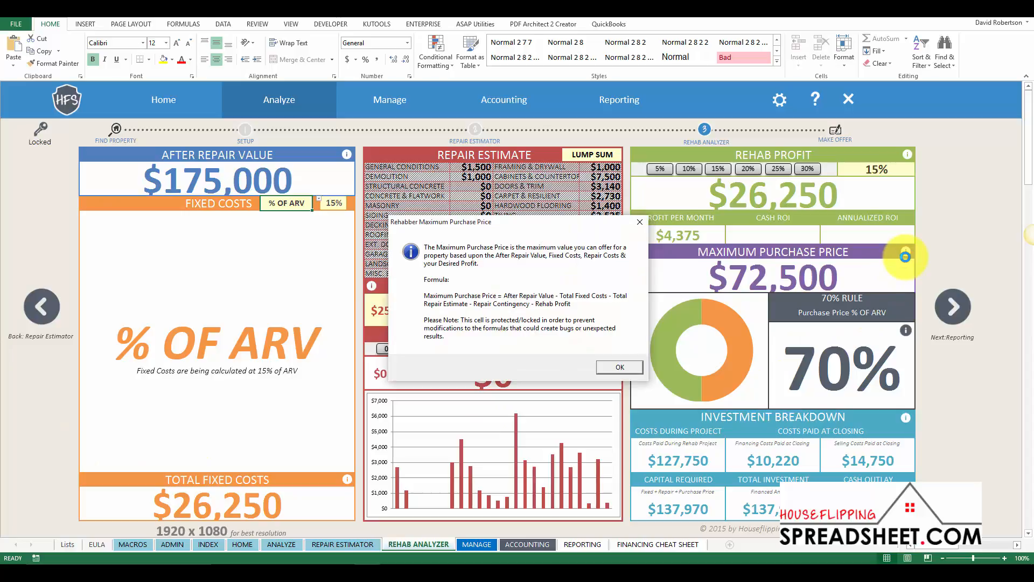
click(617, 367)
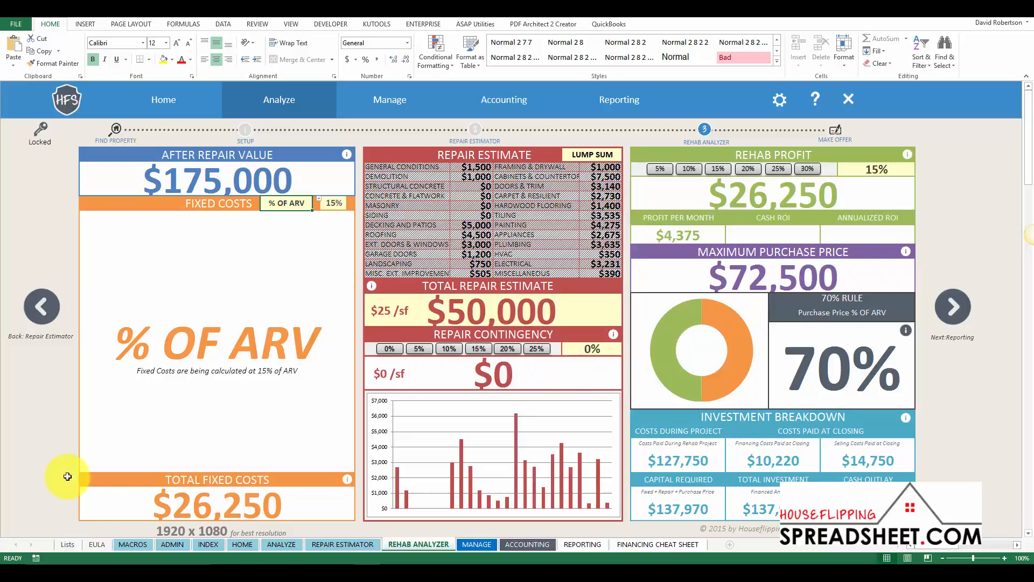